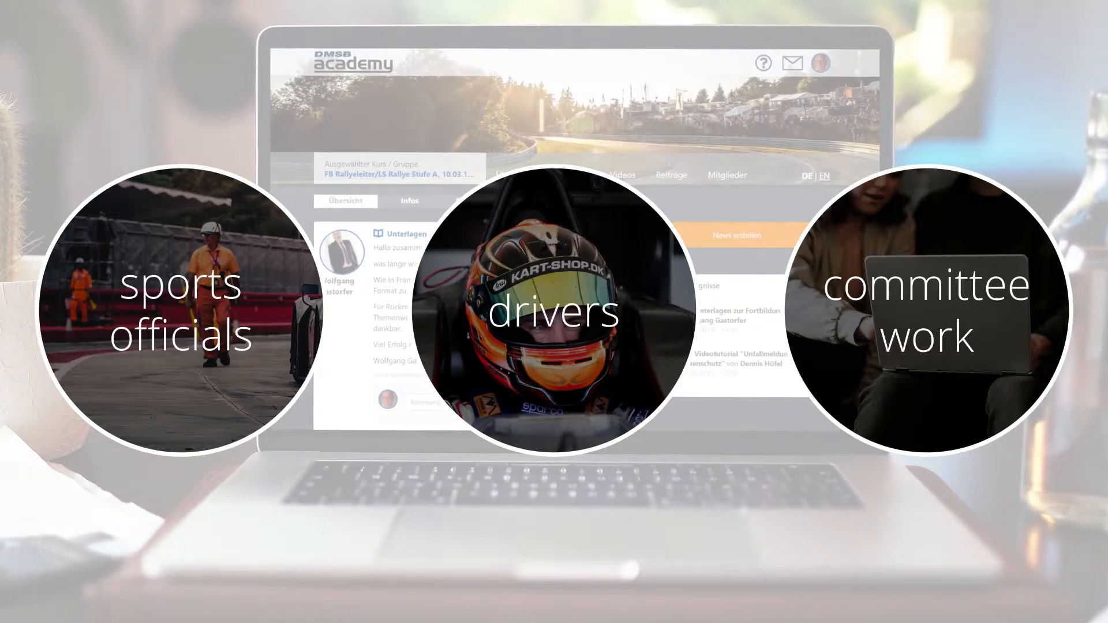
# Open the Aufgaben tab of the FB Rallyeleiter/LS Rallye Stufe A course group
pyautogui.click(182, 315)
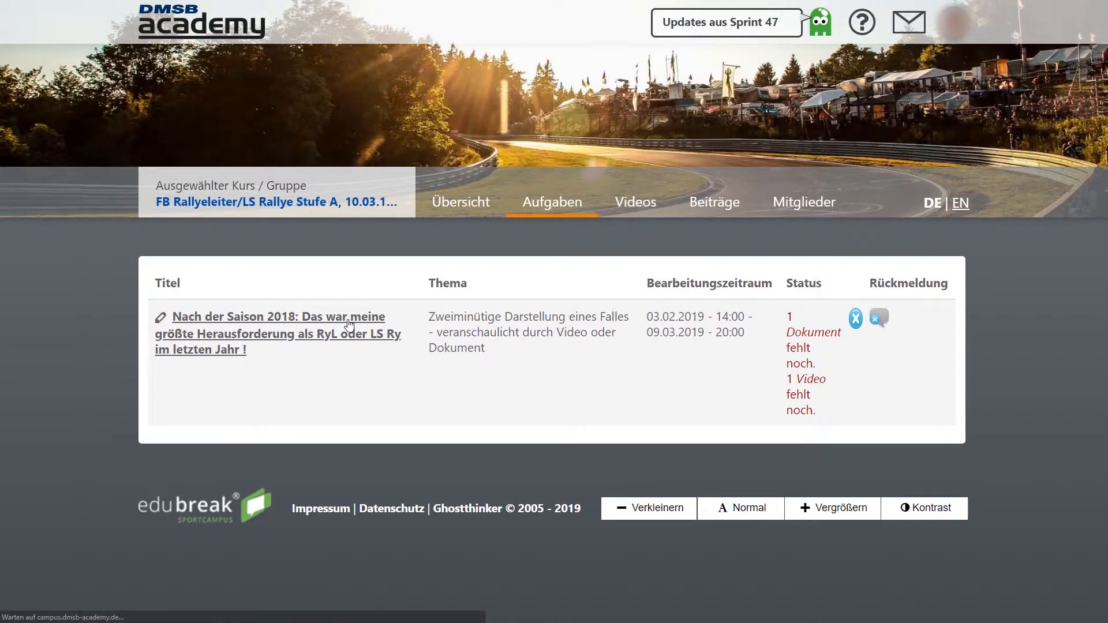
# Open the 'Nach der Saison 2018' assignment, read its instructions, and start a video upload
pyautogui.click(270, 316)
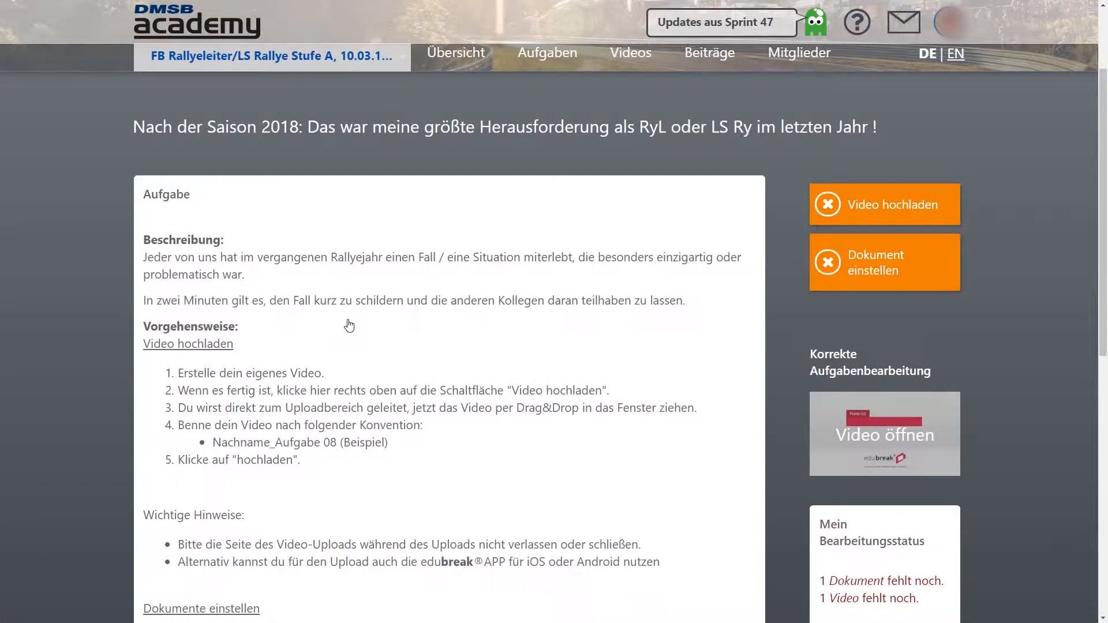
pyautogui.scroll(-3)
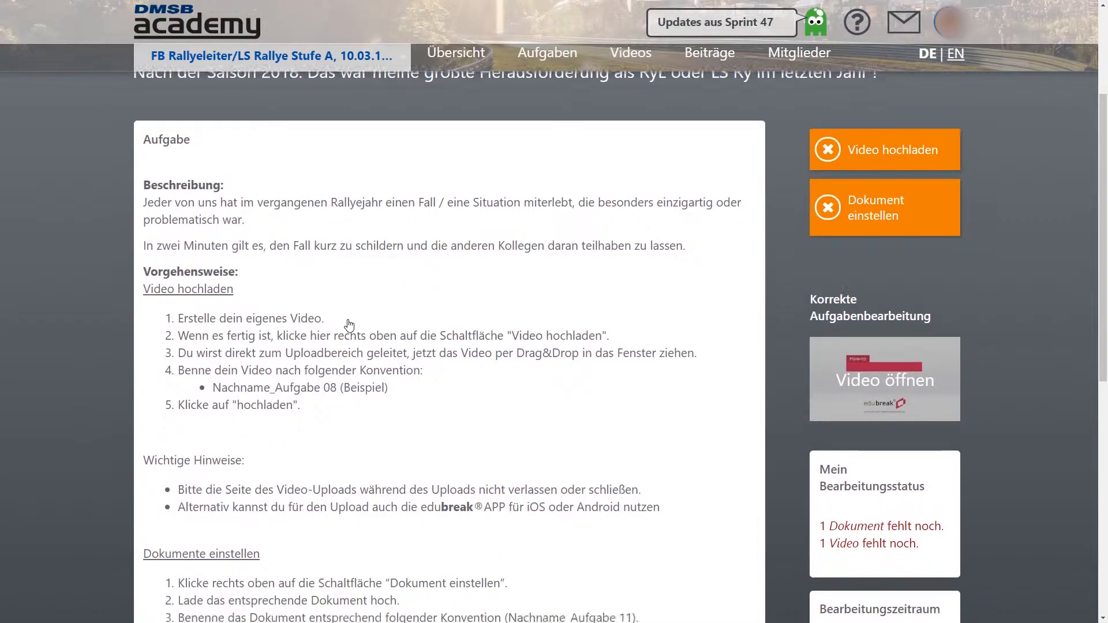
pyautogui.scroll(-3)
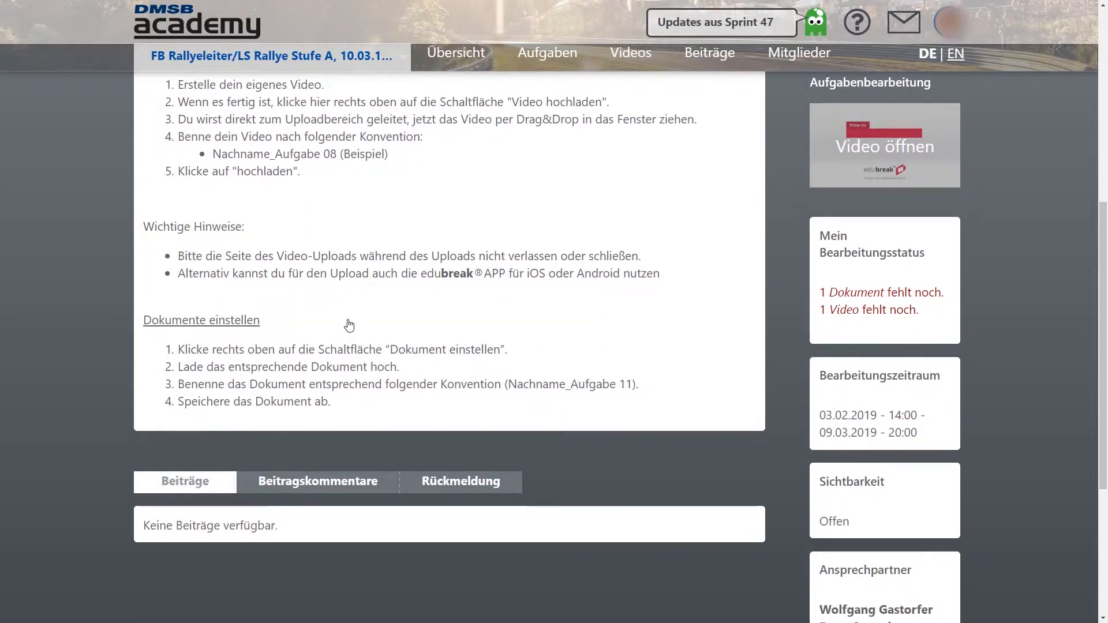
pyautogui.scroll(3)
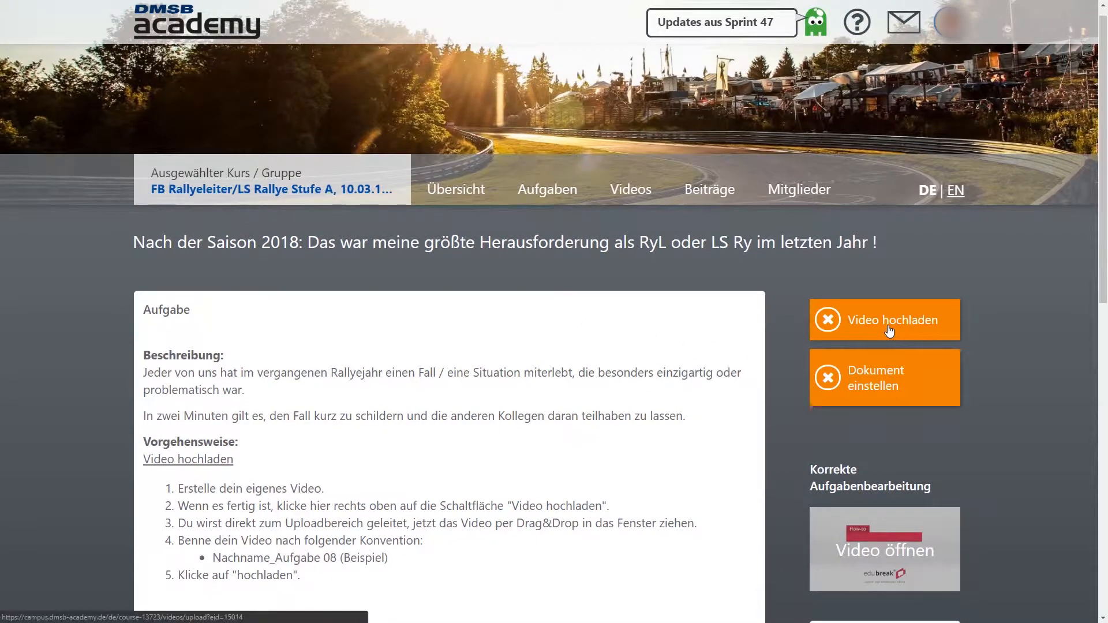
pyautogui.click(629, 189)
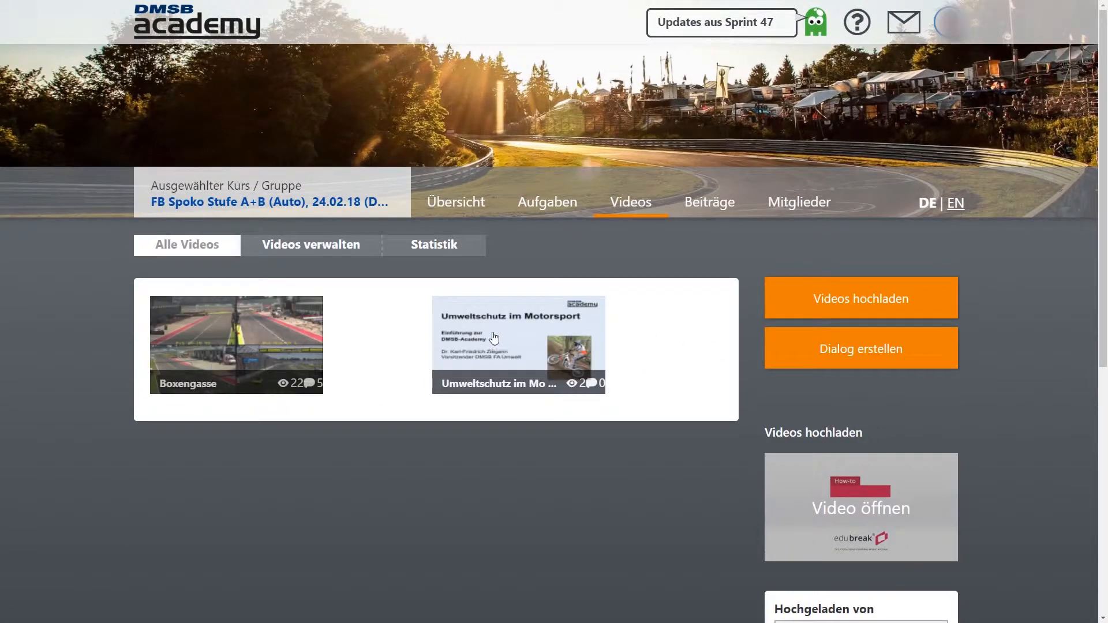
# Open the Boxengasse video and start a new red-rated comment
pyautogui.click(236, 344)
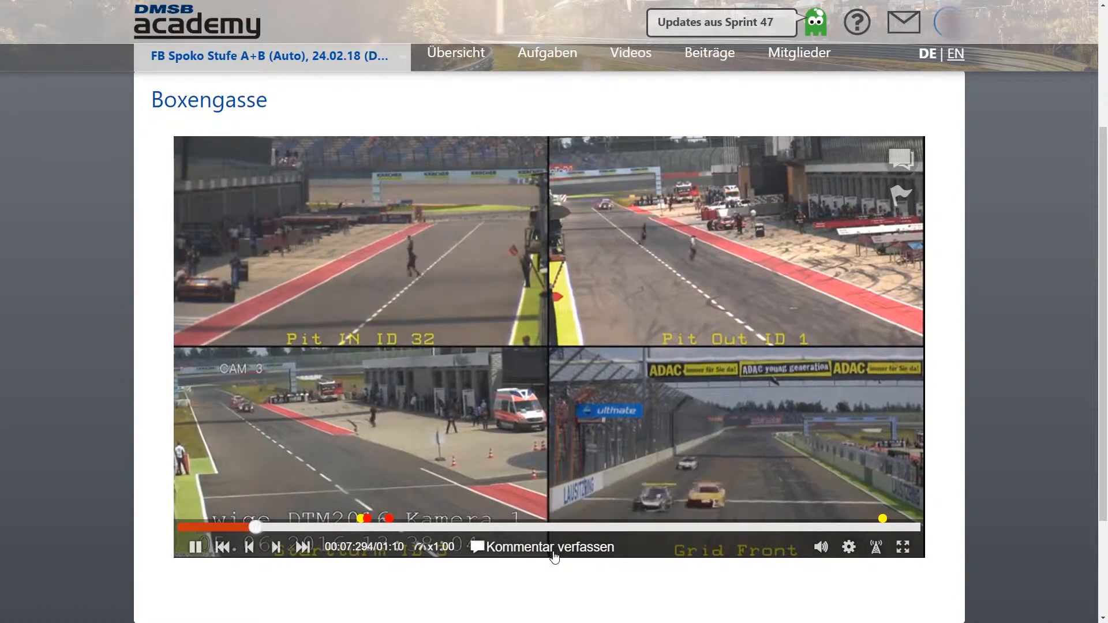
pyautogui.click(550, 547)
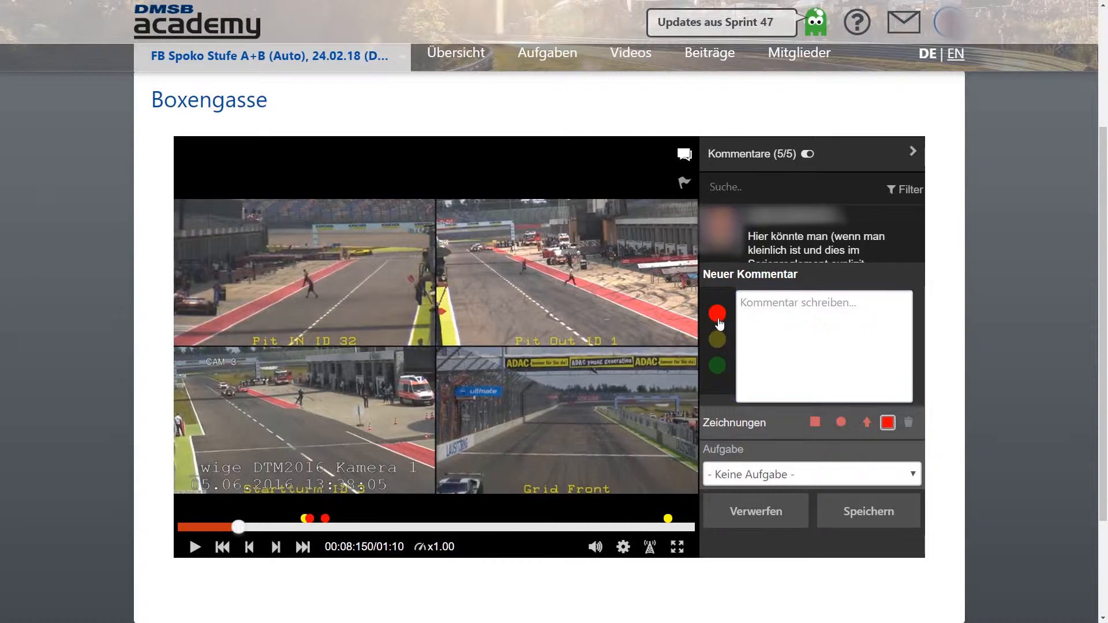
pyautogui.click(865, 422)
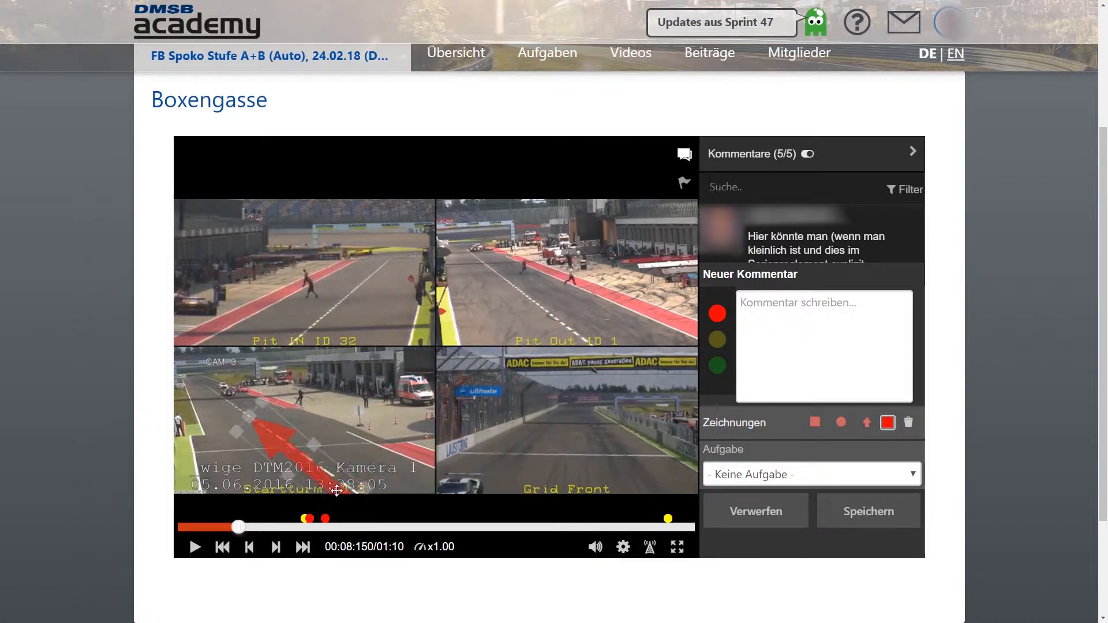
# Save the comment 'Das ist falsch, so darf er nicht fahren' and reply to the Working Lane comment
pyautogui.write('Das ist falsch, so darf er nicht fahren')
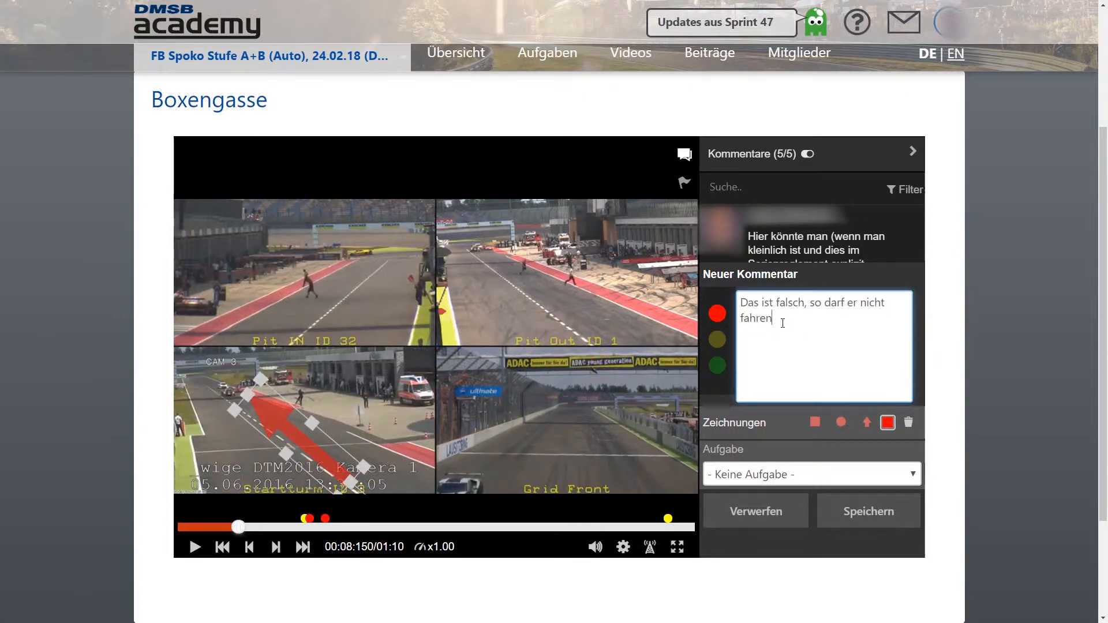
pyautogui.click(868, 510)
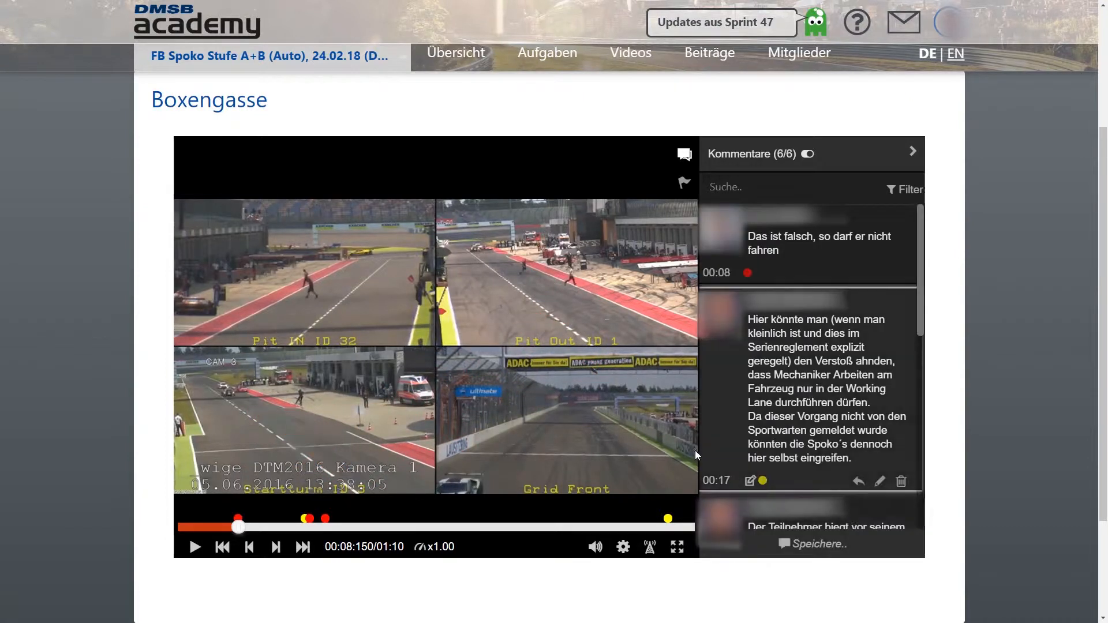
pyautogui.click(195, 546)
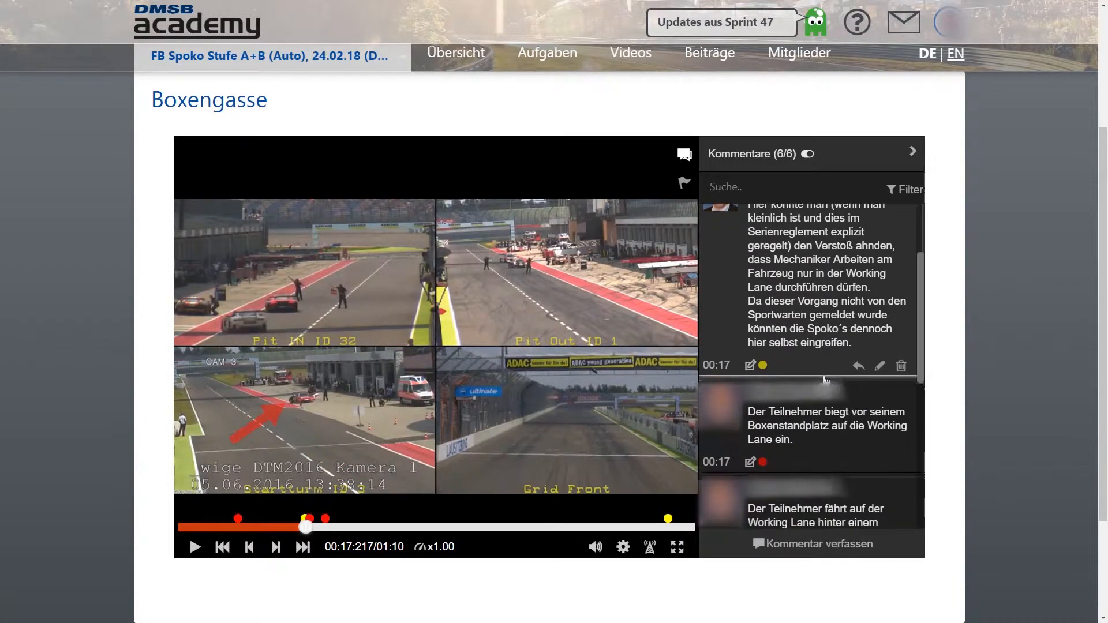
pyautogui.moveTo(826, 432)
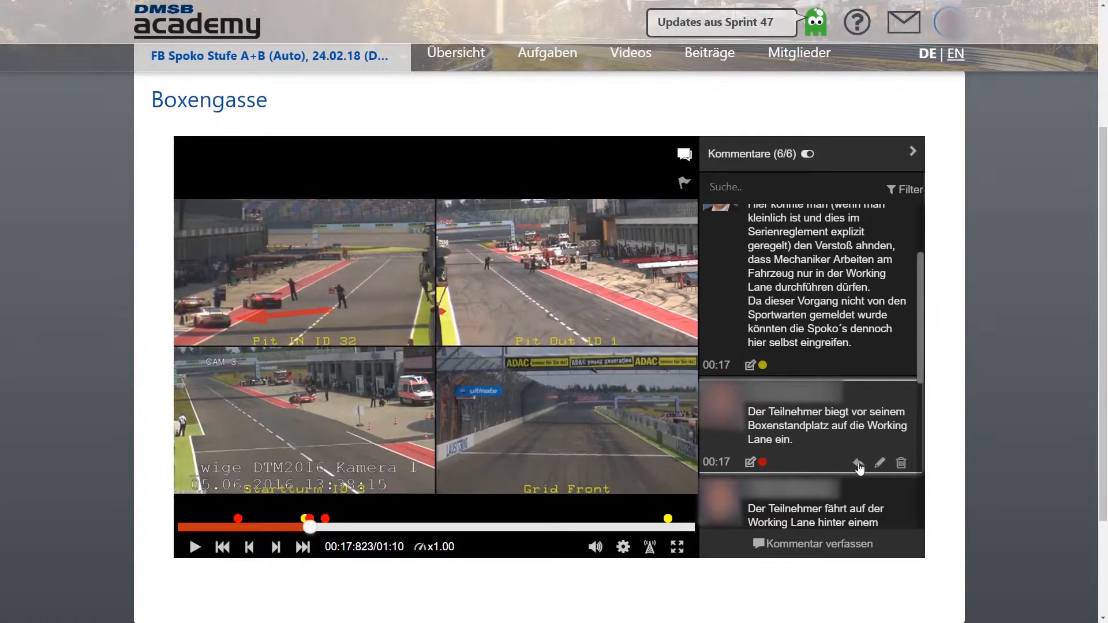
pyautogui.click(879, 462)
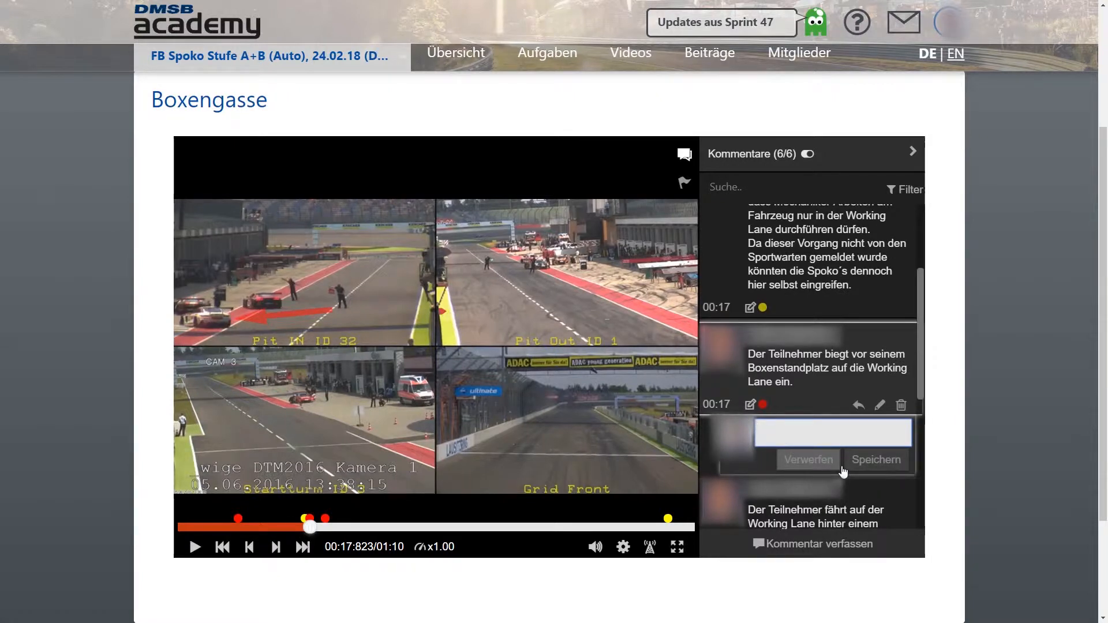
# Type the reply 'Ja richtig. D' and start the Yellow Flags and Code 60 2019 quiz
pyautogui.write('Ja richtig. D')
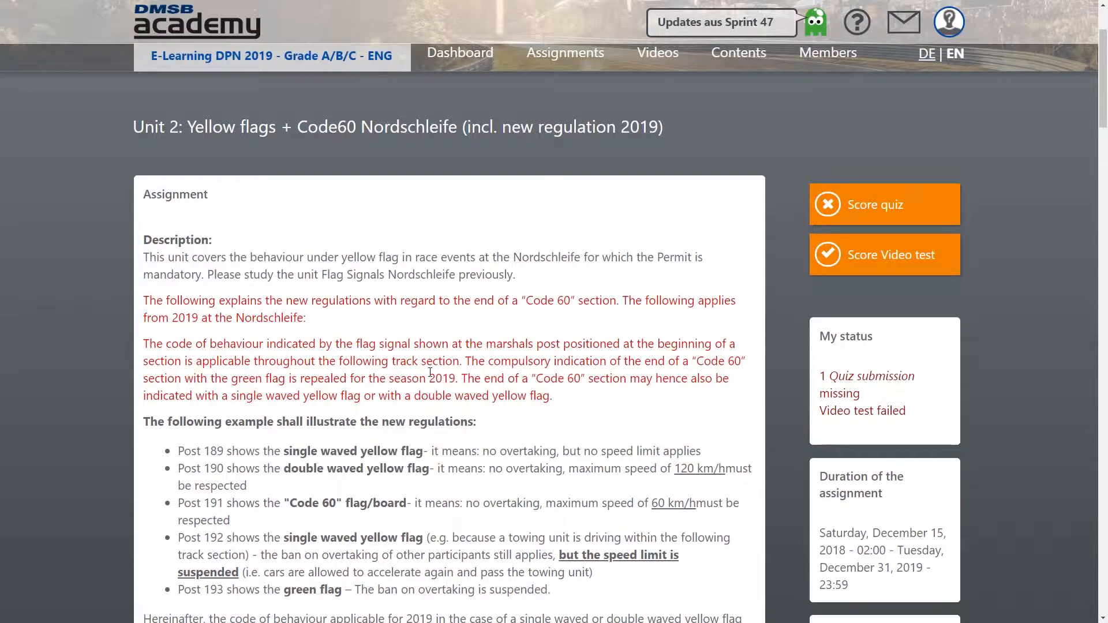
pyautogui.scroll(-3)
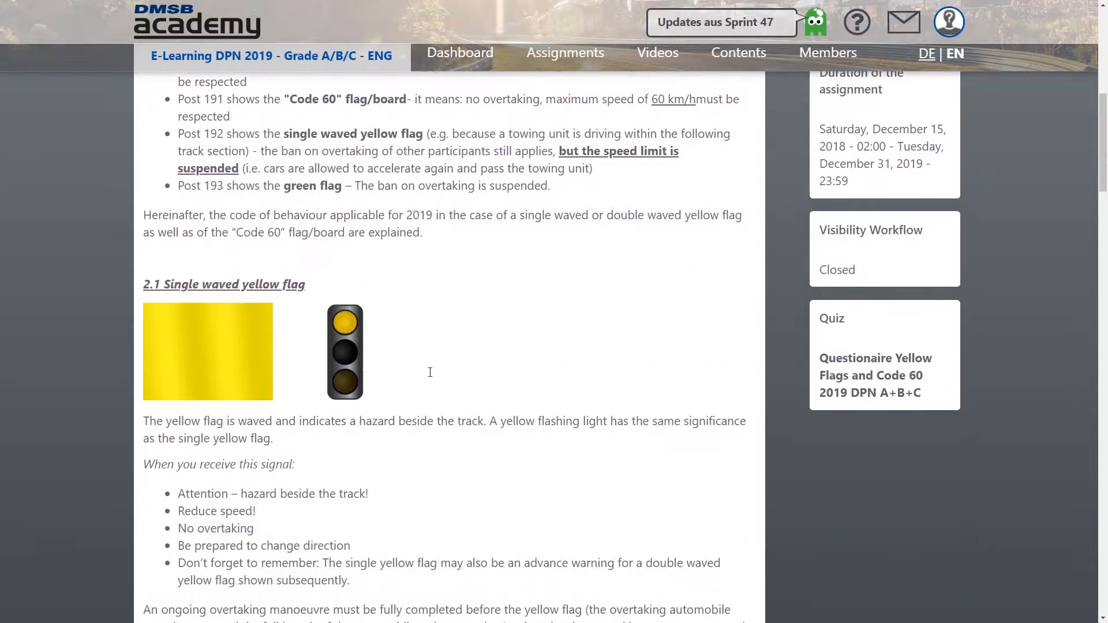
pyautogui.scroll(3)
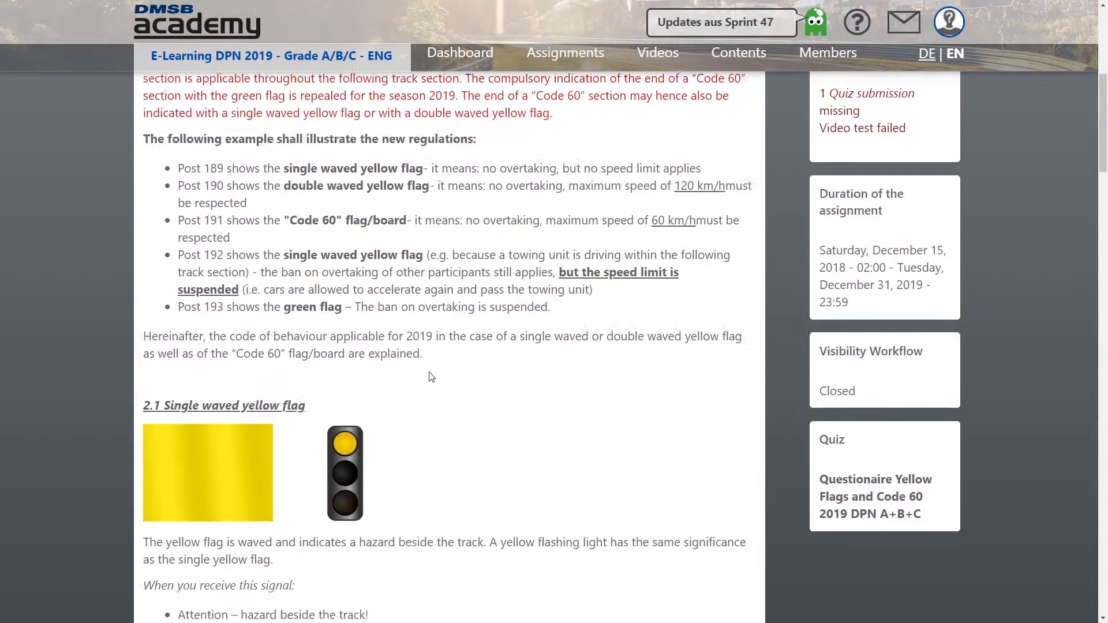
pyautogui.click(875, 497)
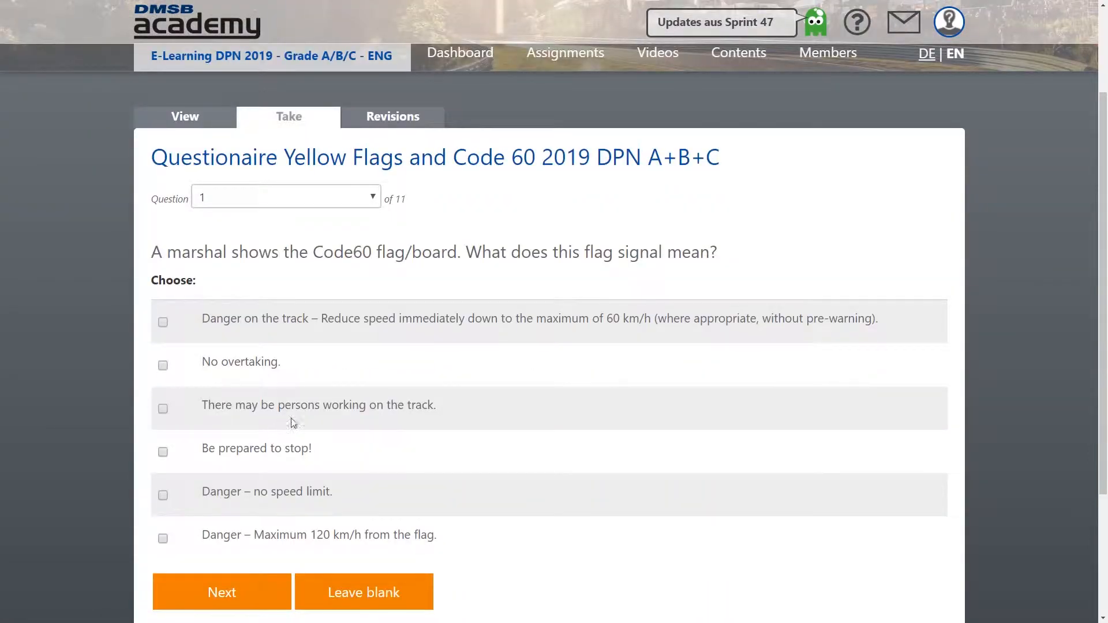
# Answer question 1 with 'No overtaking.' and 'Be prepared to stop!' and submit
pyautogui.scroll(3)
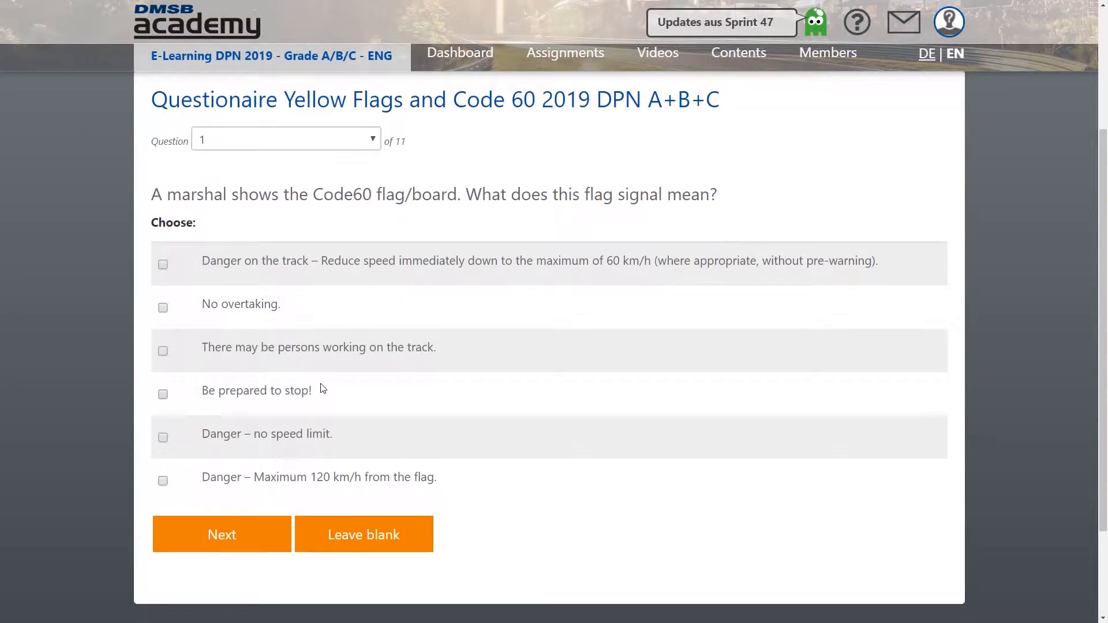
pyautogui.click(163, 308)
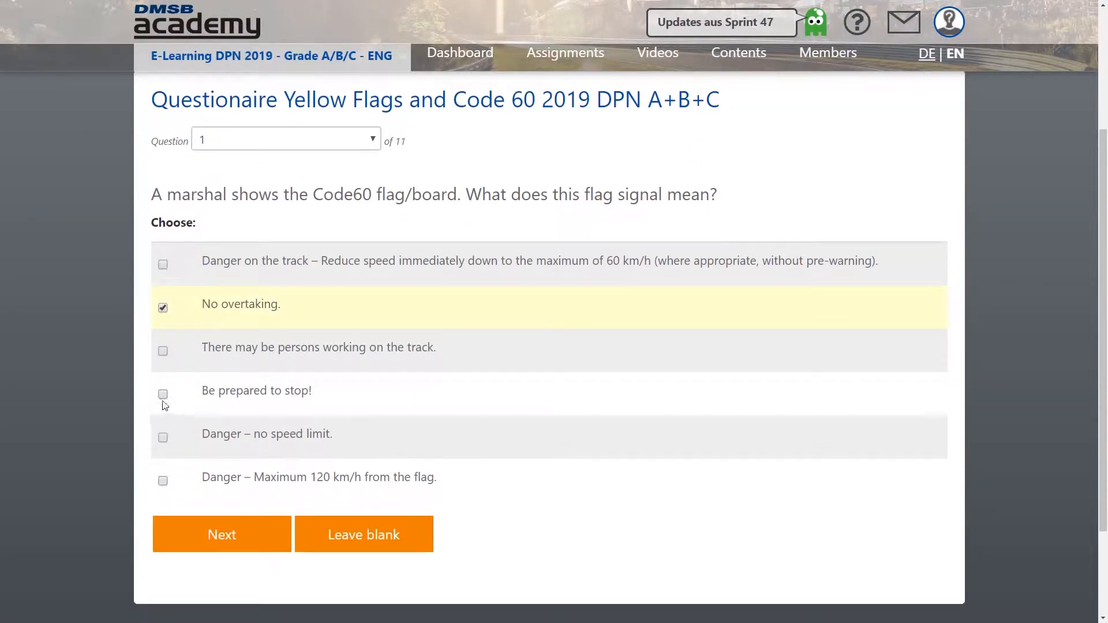
pyautogui.click(162, 395)
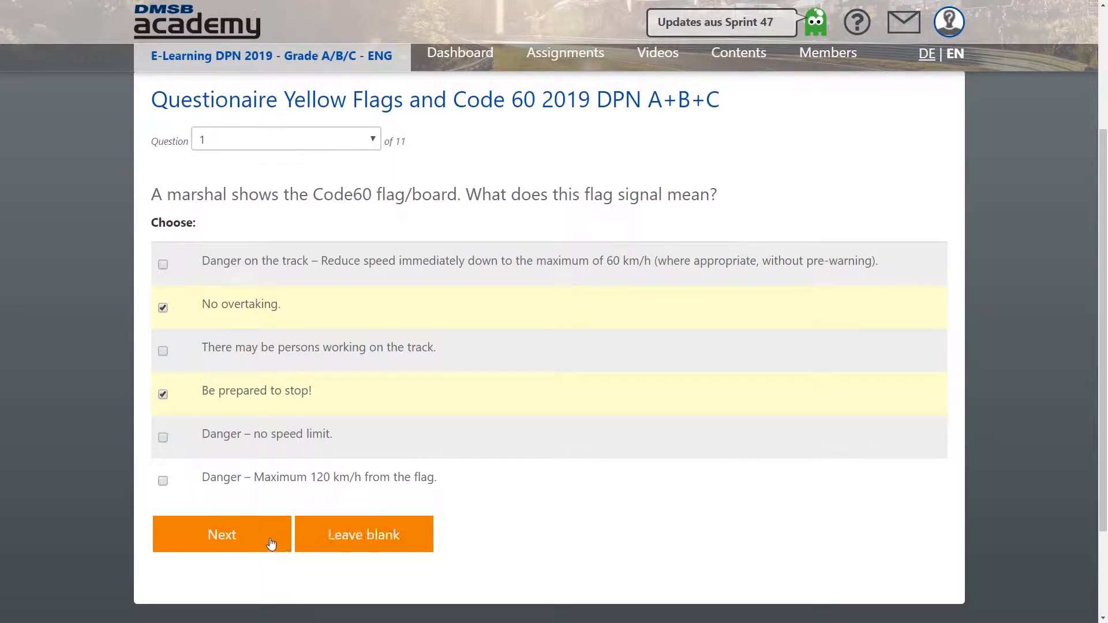
pyautogui.click(222, 534)
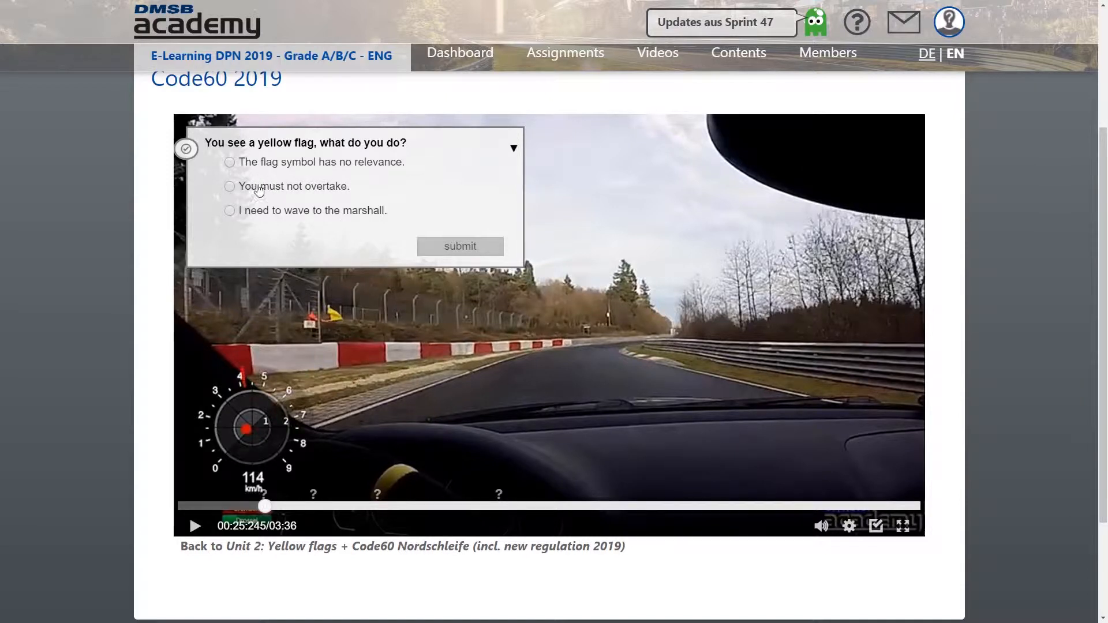
# Answer the in-video yellow flag question 'You must not overtake.' and resume the video
pyautogui.click(229, 186)
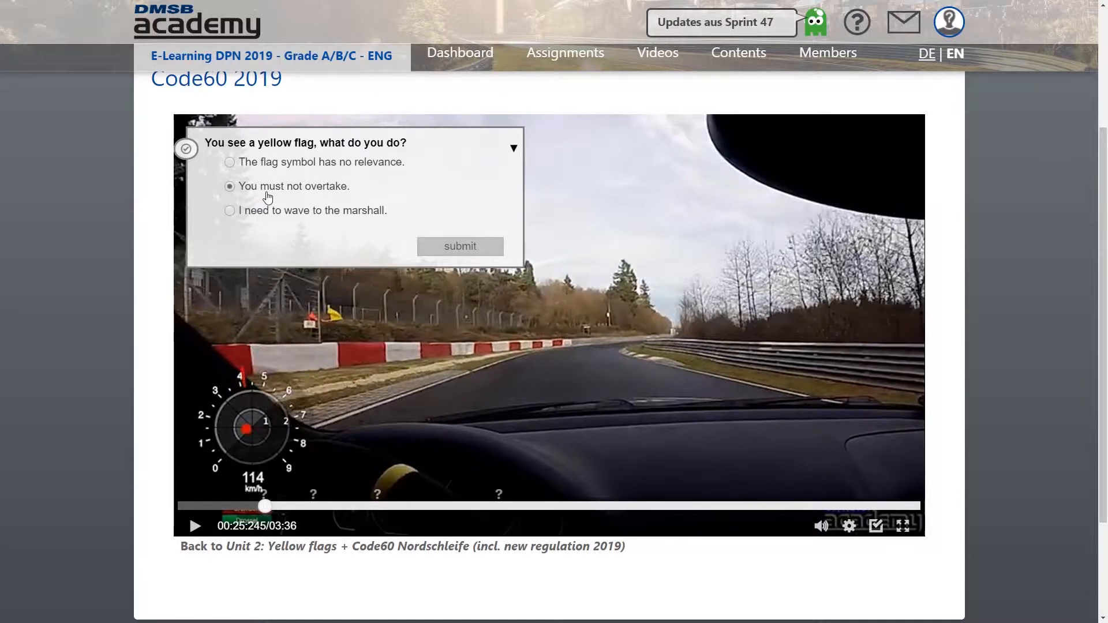
pyautogui.click(460, 246)
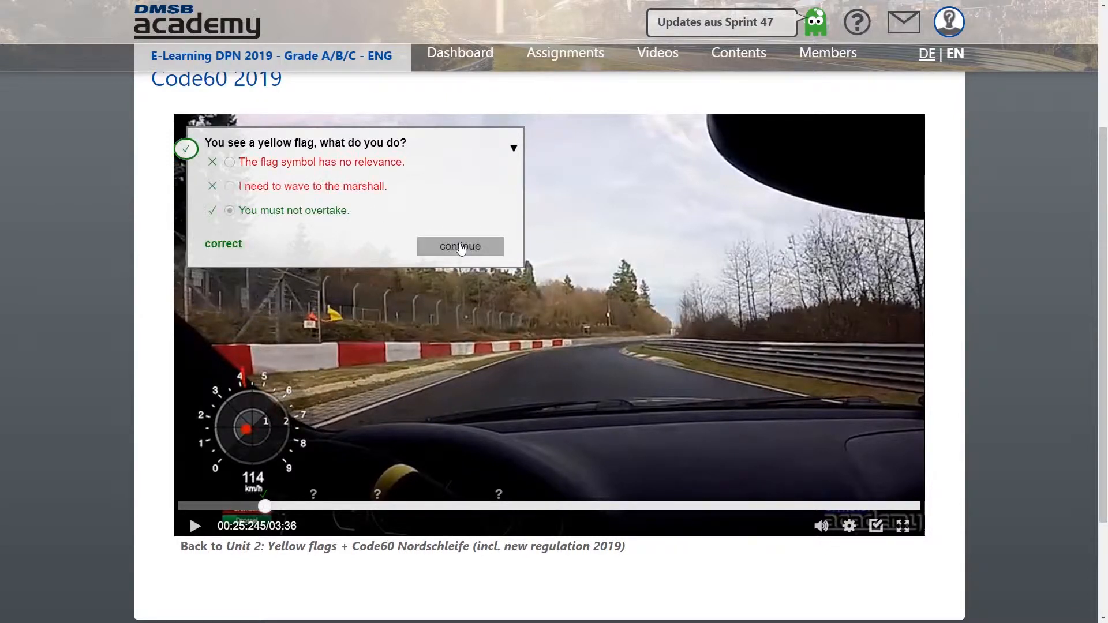
pyautogui.click(459, 246)
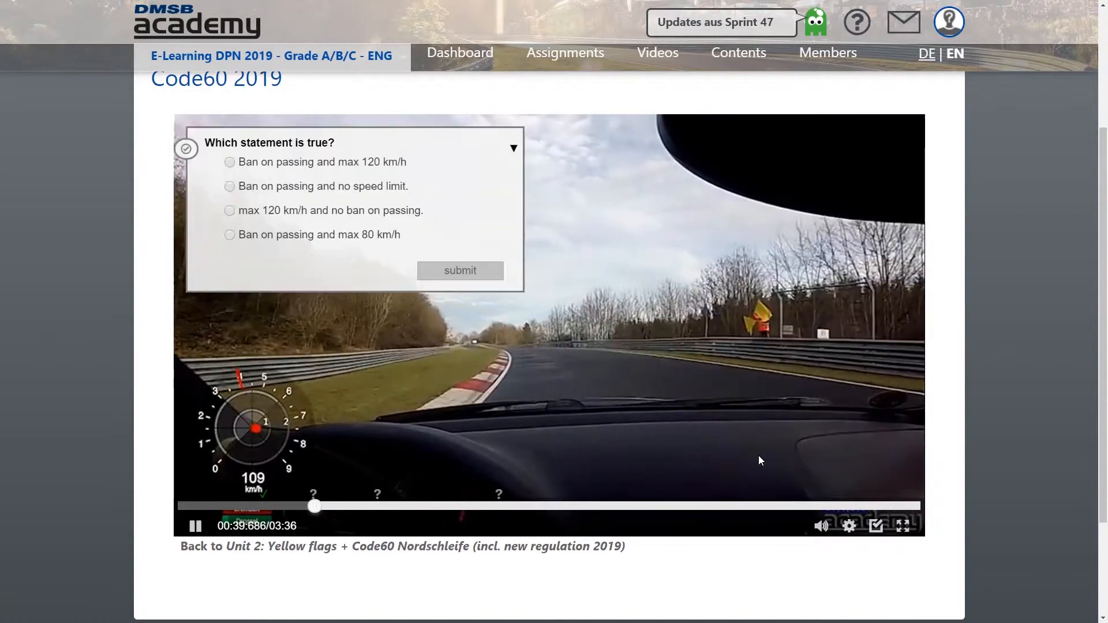
pyautogui.click(196, 526)
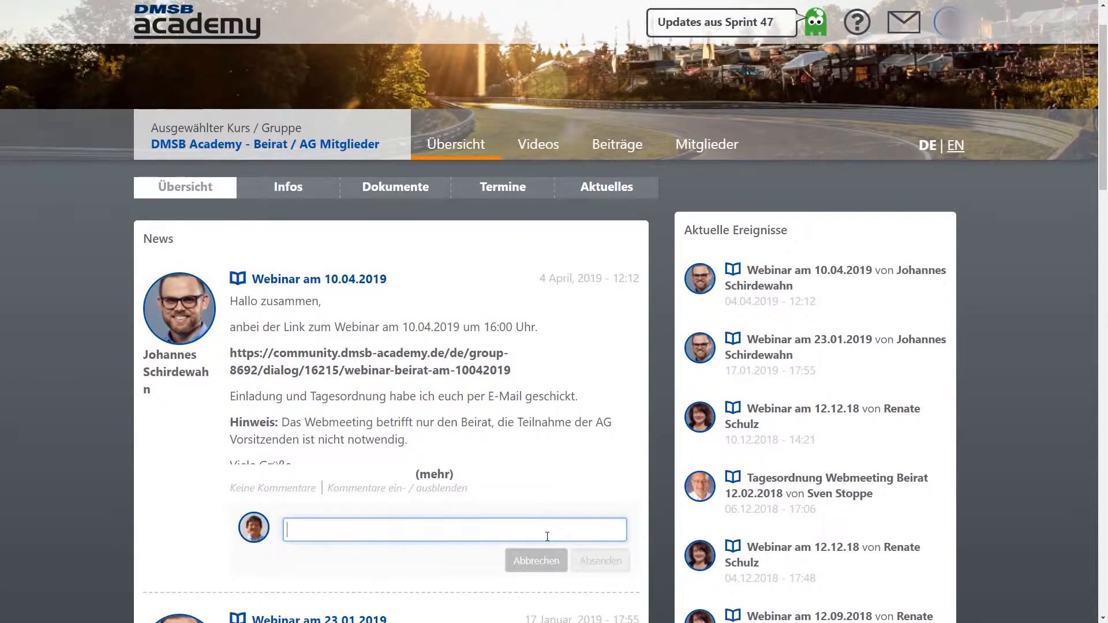
# Type 'Vielen Dank für die Einladung' as a comment on the webinar news
pyautogui.write('Vielen D')
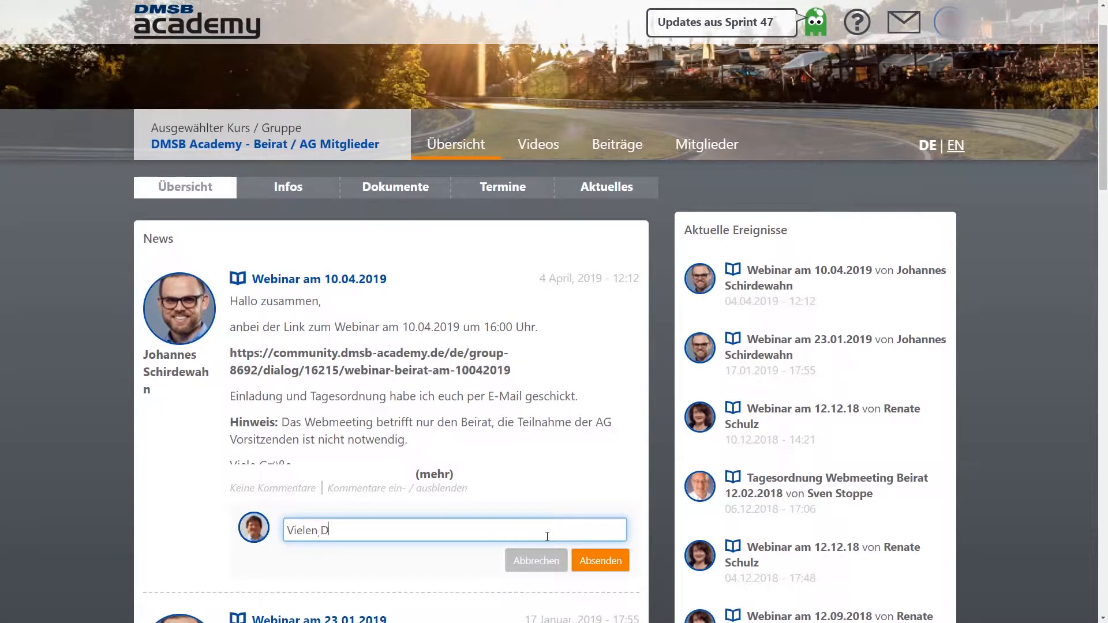
pyautogui.write('ank für die')
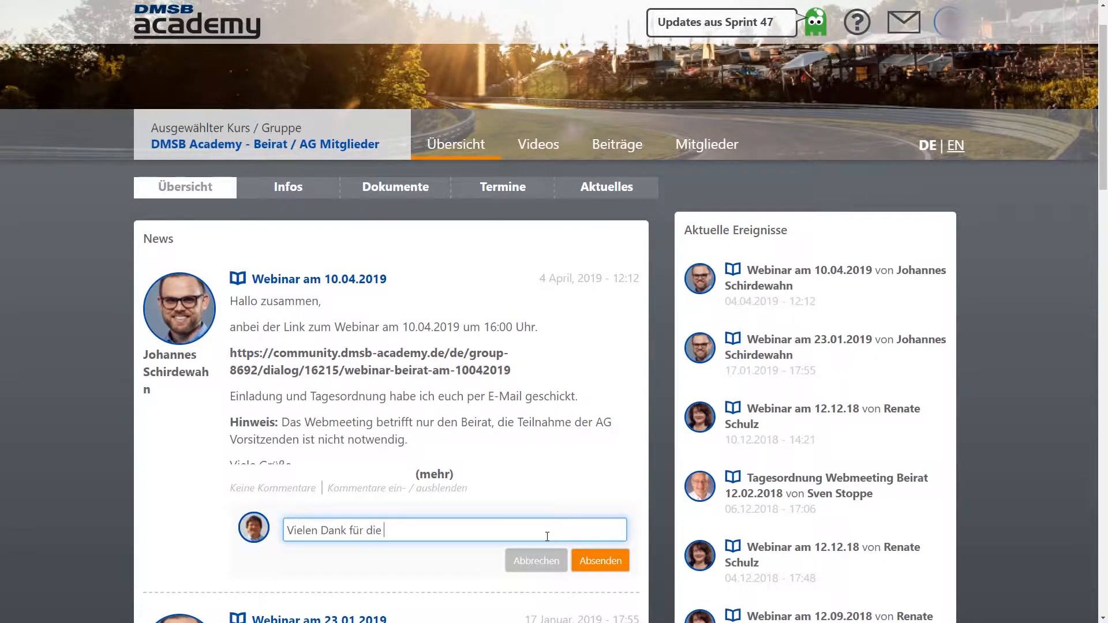
pyautogui.write('Einladung')
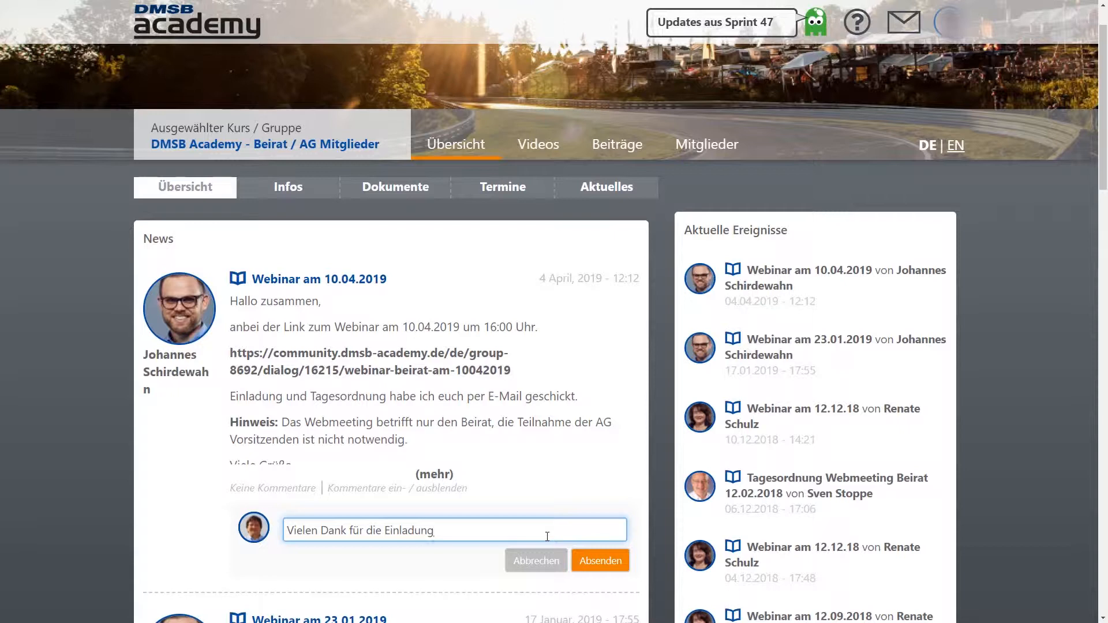
pyautogui.moveTo(600, 560)
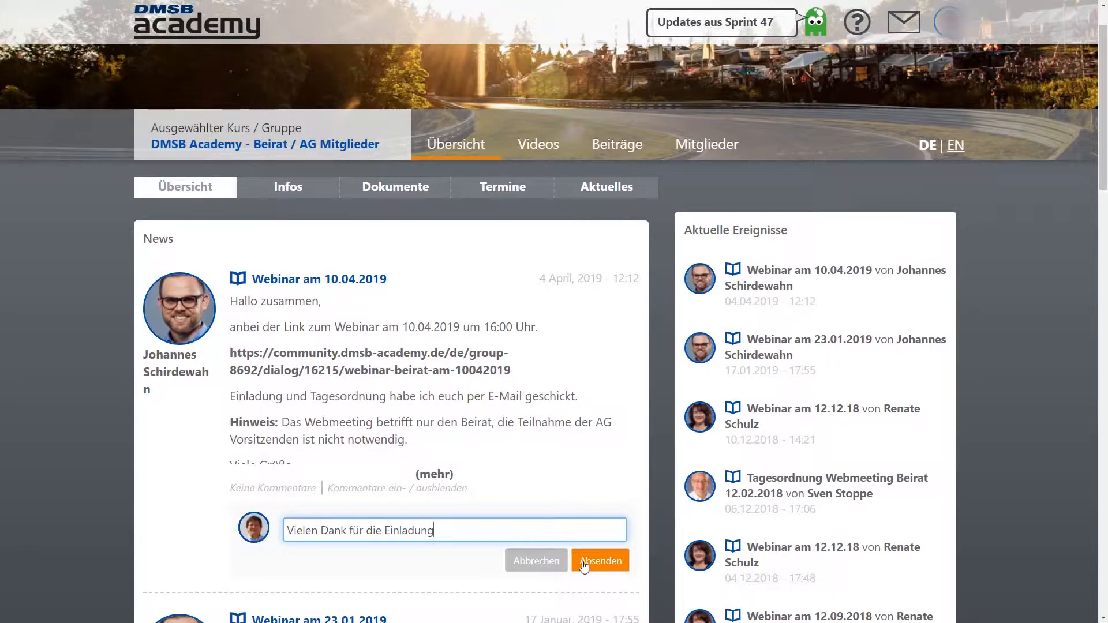
# Post the comment and download protokoll_sitzung_beirat_20.01.2017.pdf from the group's Dokumente
pyautogui.click(599, 560)
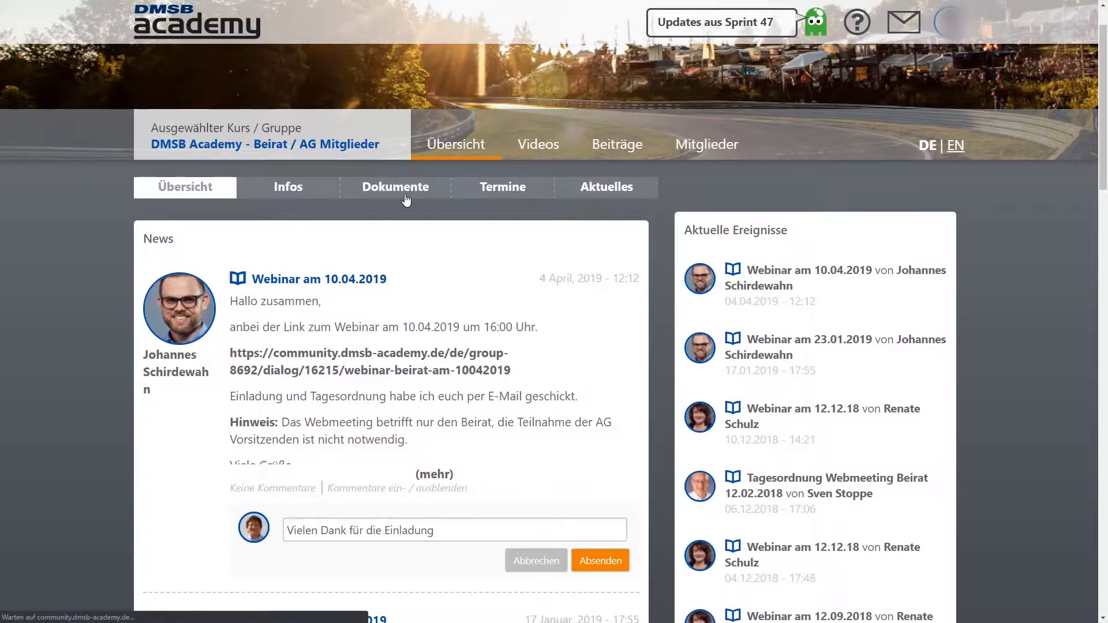
pyautogui.click(395, 187)
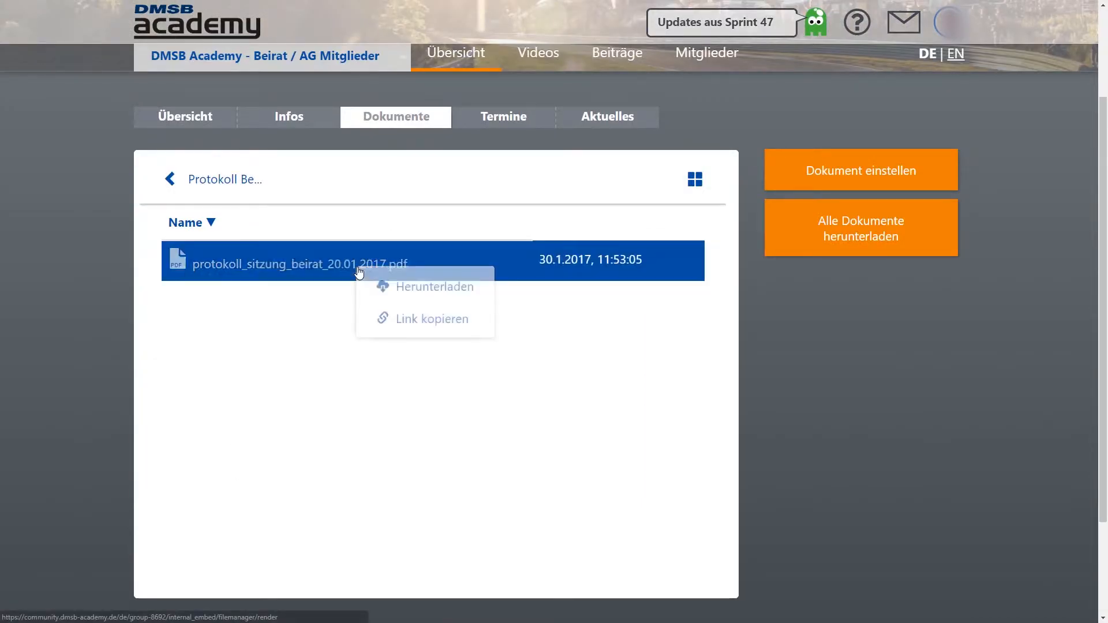
pyautogui.moveTo(432, 297)
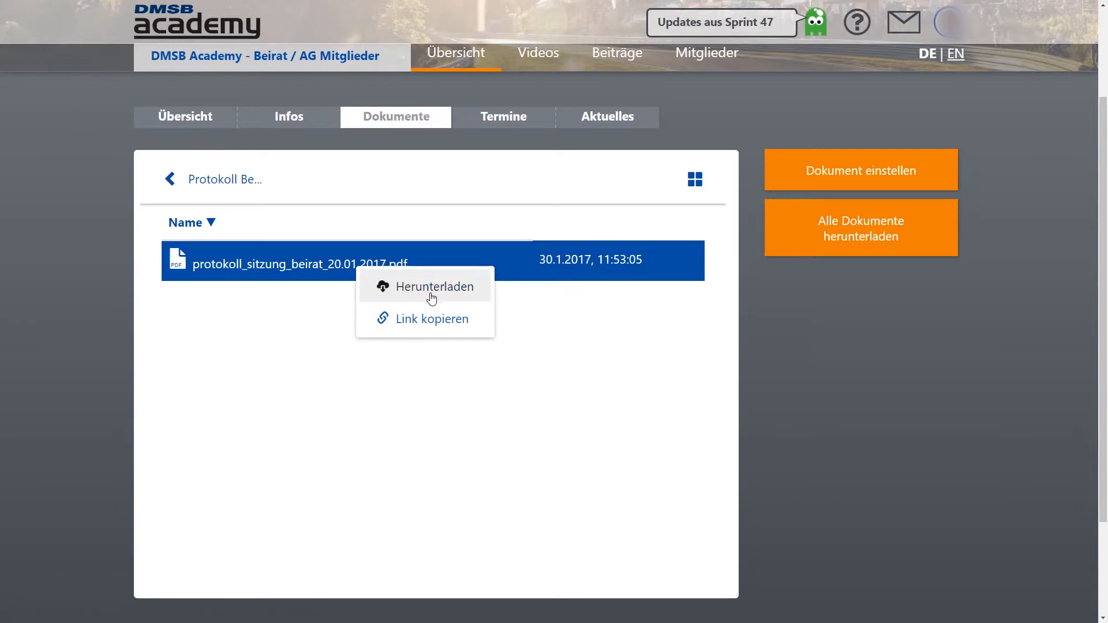
pyautogui.click(538, 52)
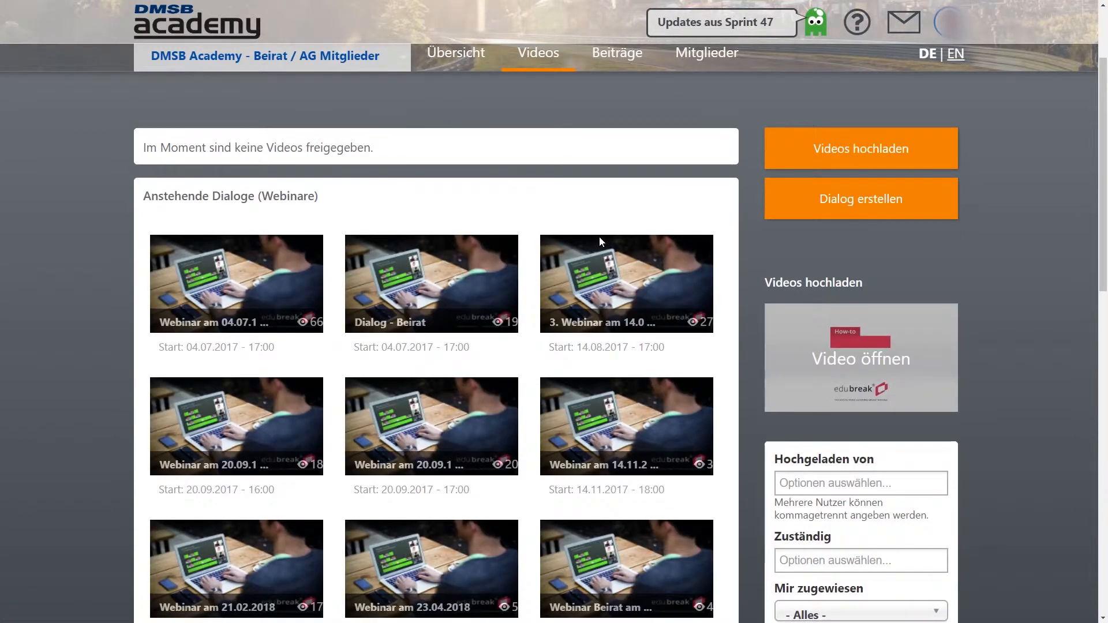
# Scroll to Anstehende Dialoge and open the 'Webinar Beirat am 10.04.2019' thumbnail
pyautogui.scroll(-3)
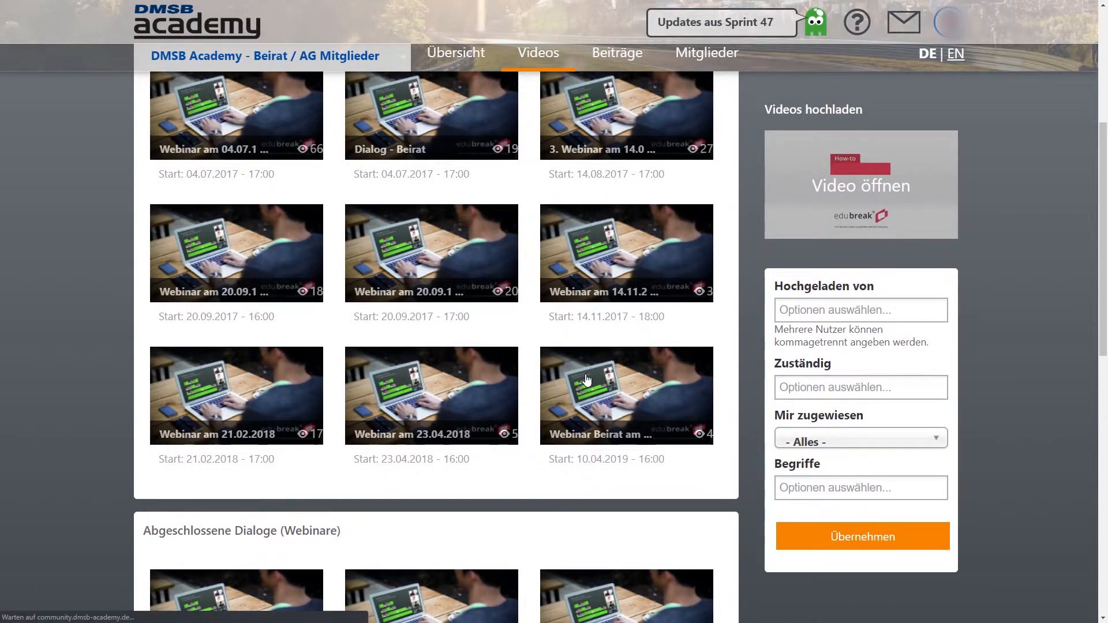
pyautogui.click(625, 394)
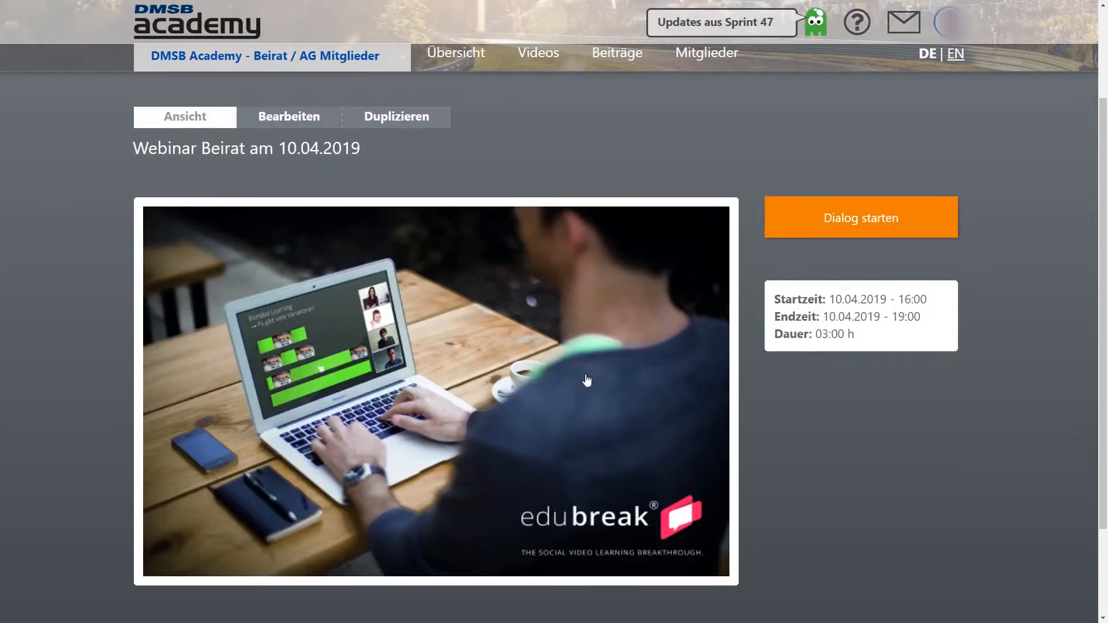